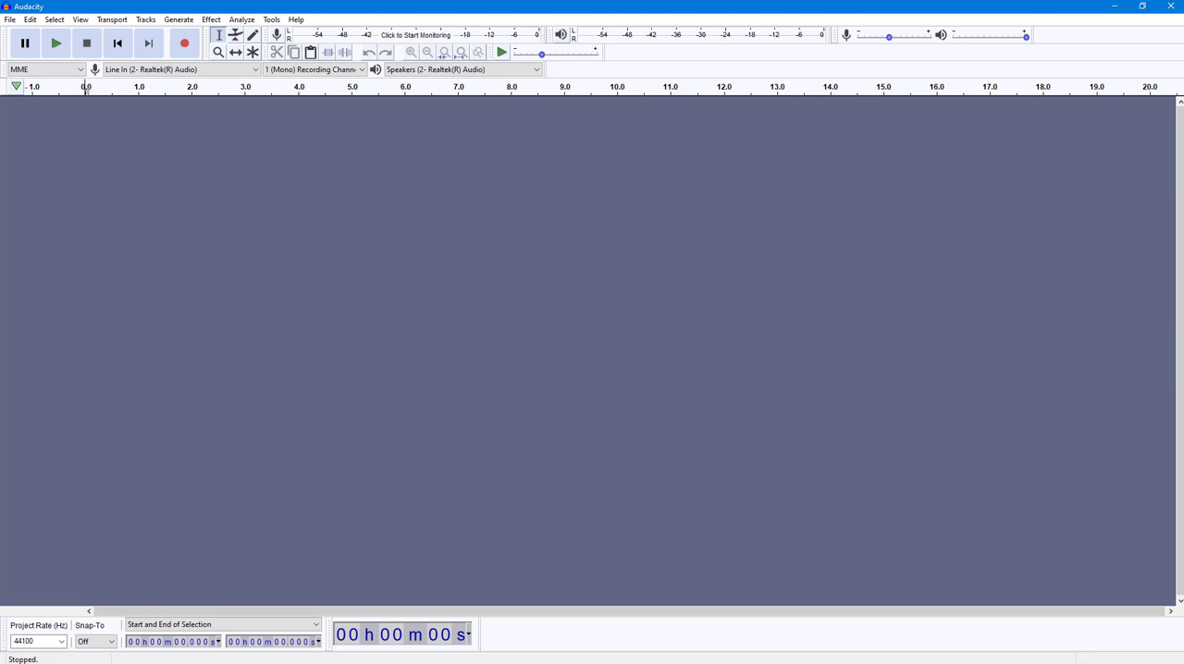
pyautogui.moveTo(183, 42)
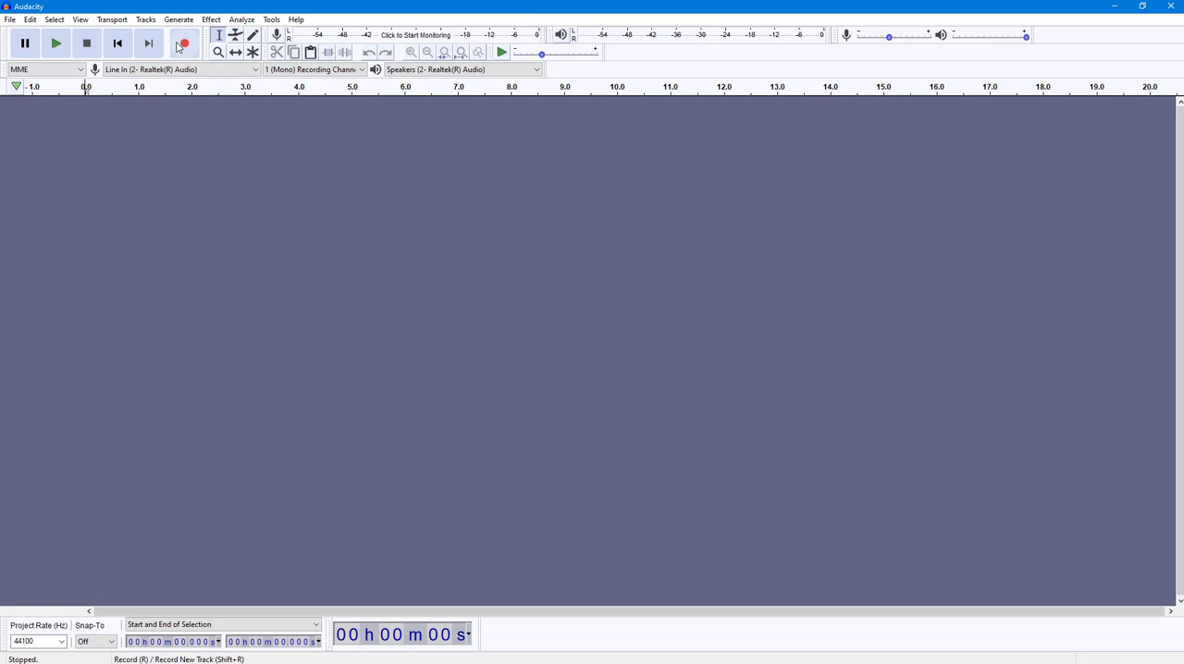
pyautogui.moveTo(184, 43)
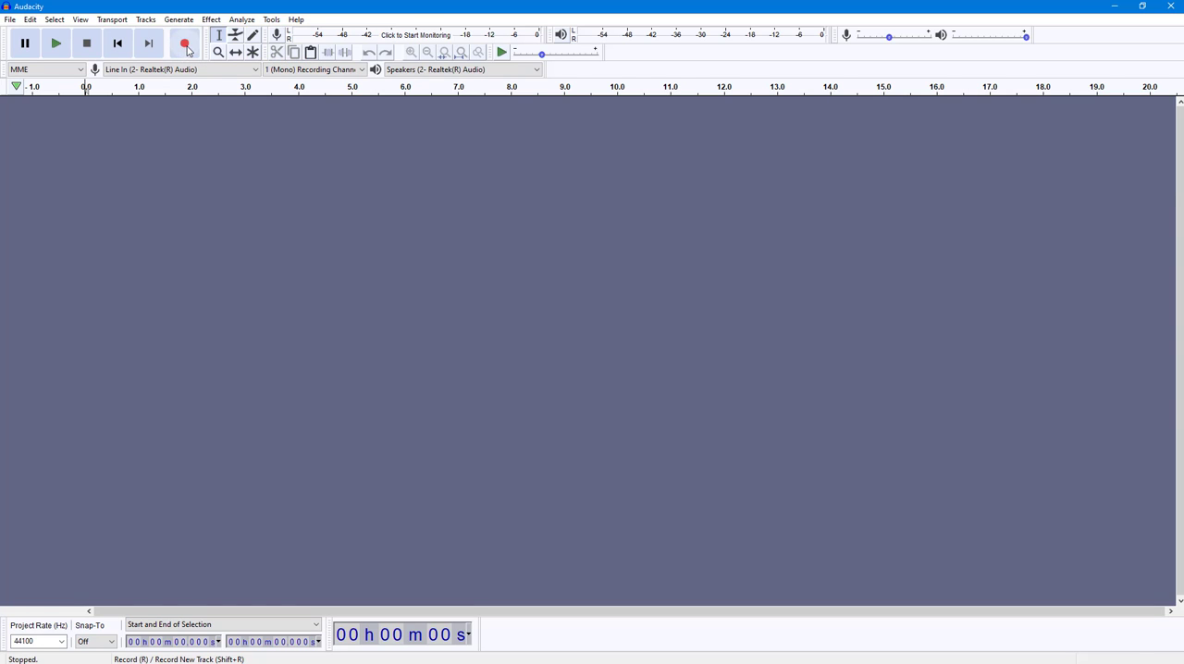
# - Record a short voice clip of about three seconds into a new mono track
pyautogui.click(185, 42)
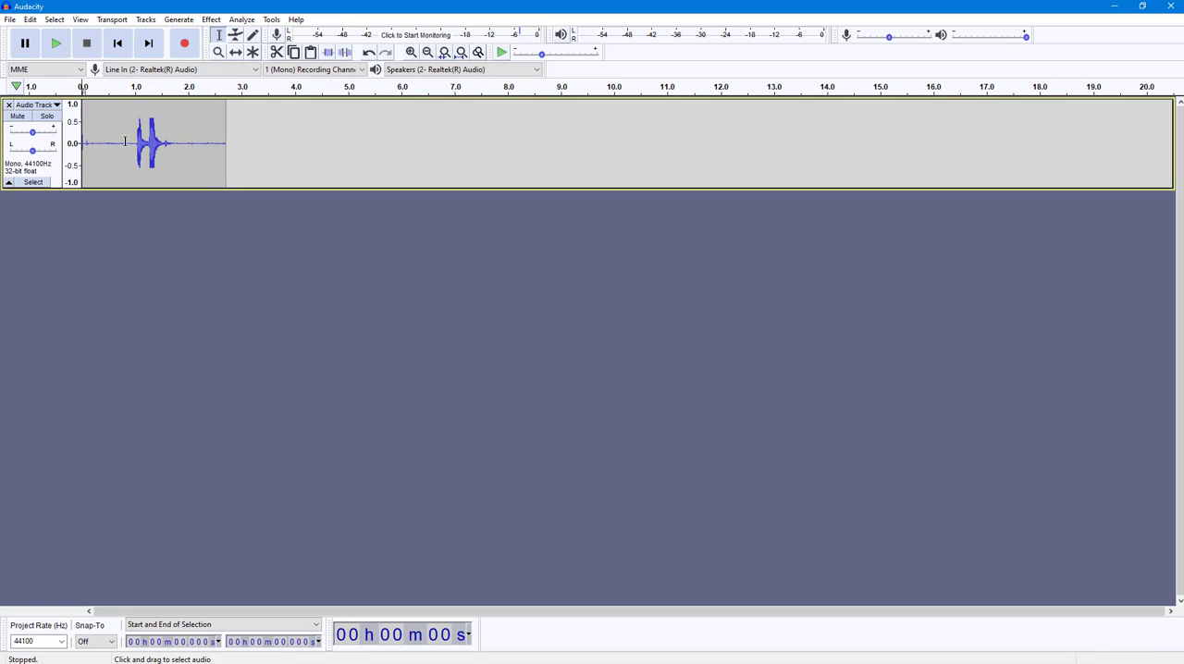
# - Select the clip plus trailing silence out to about 9 seconds and bring up the Effect menu
pyautogui.click(55, 43)
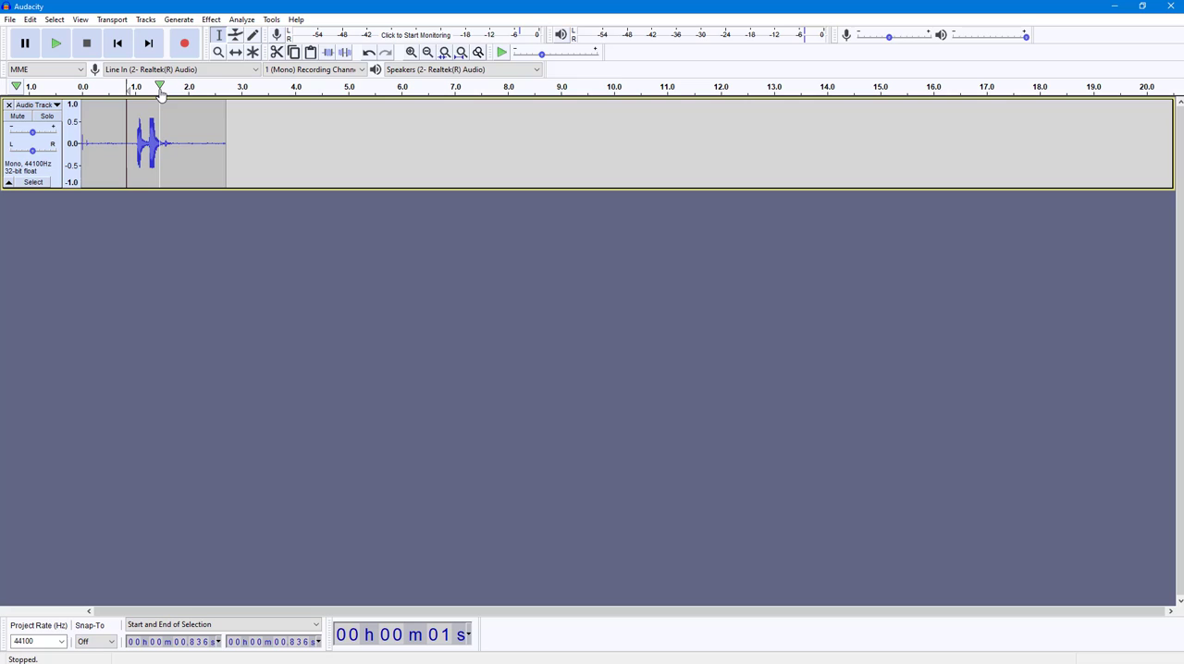
pyautogui.moveTo(159, 85)
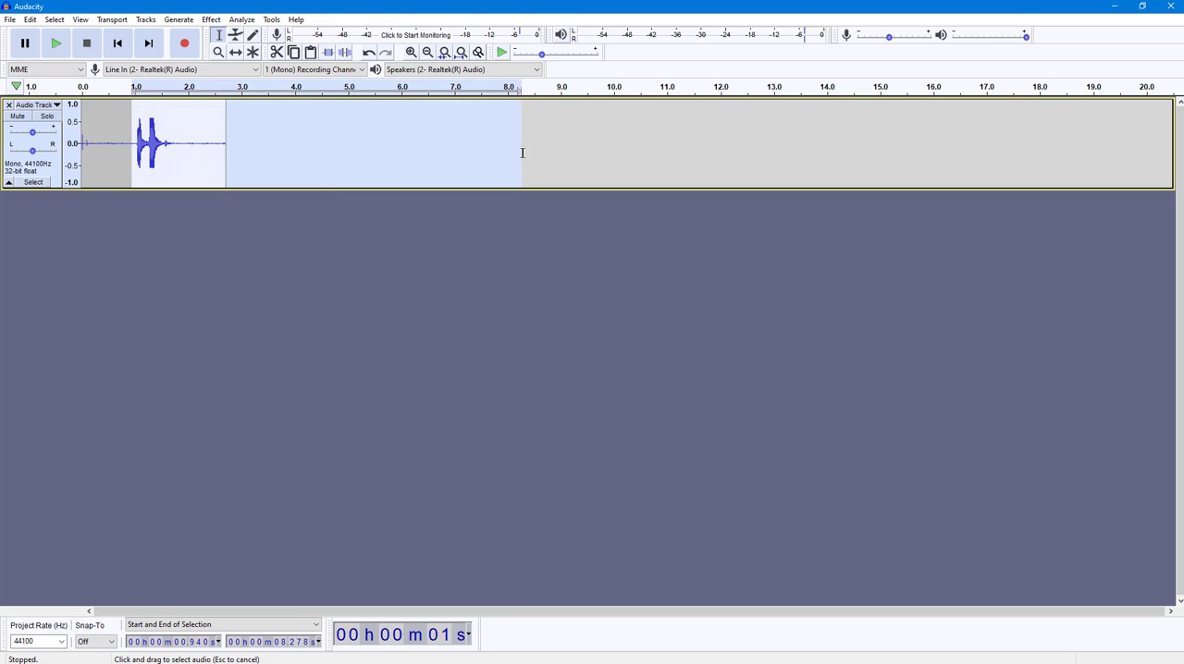
pyautogui.moveTo(522, 144); pyautogui.dragTo(551, 144)
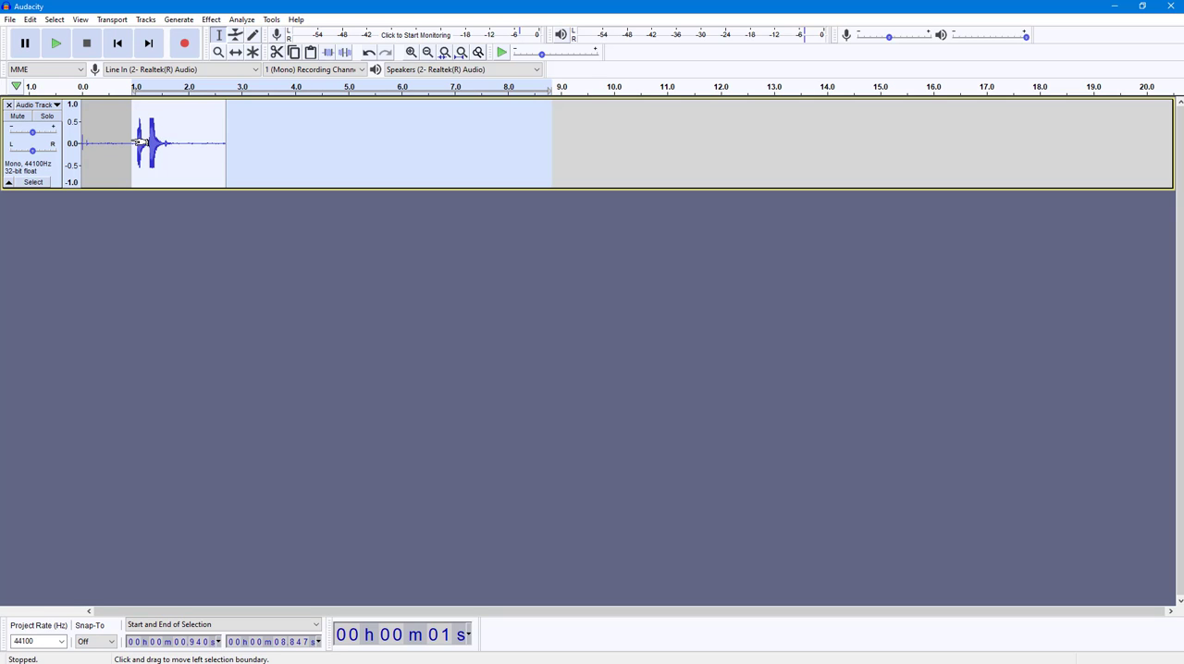
pyautogui.click(211, 18)
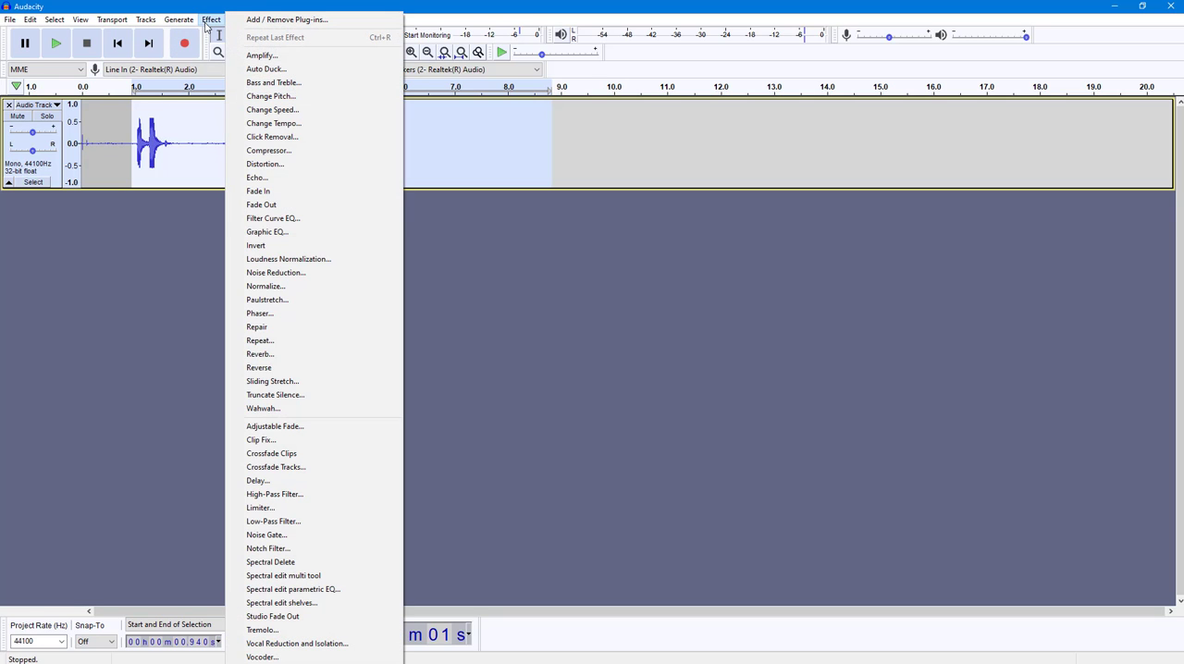
pyautogui.moveTo(277, 481)
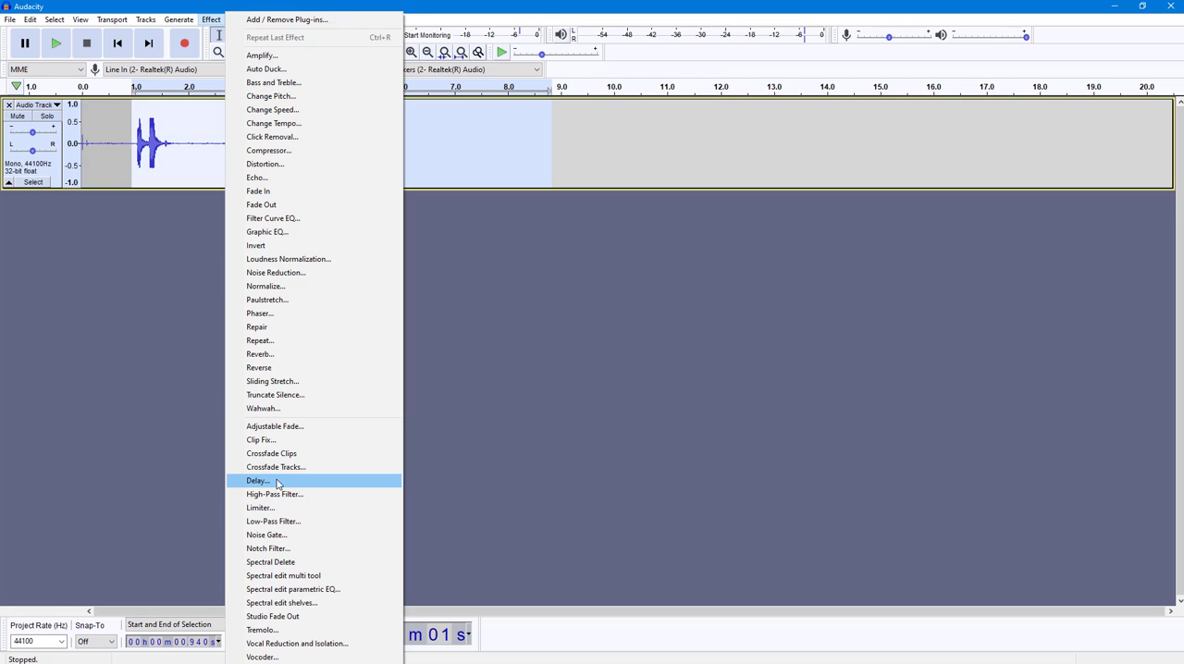
# - Start the Delay effect and set its delay type to Bouncing Ball
pyautogui.click(257, 481)
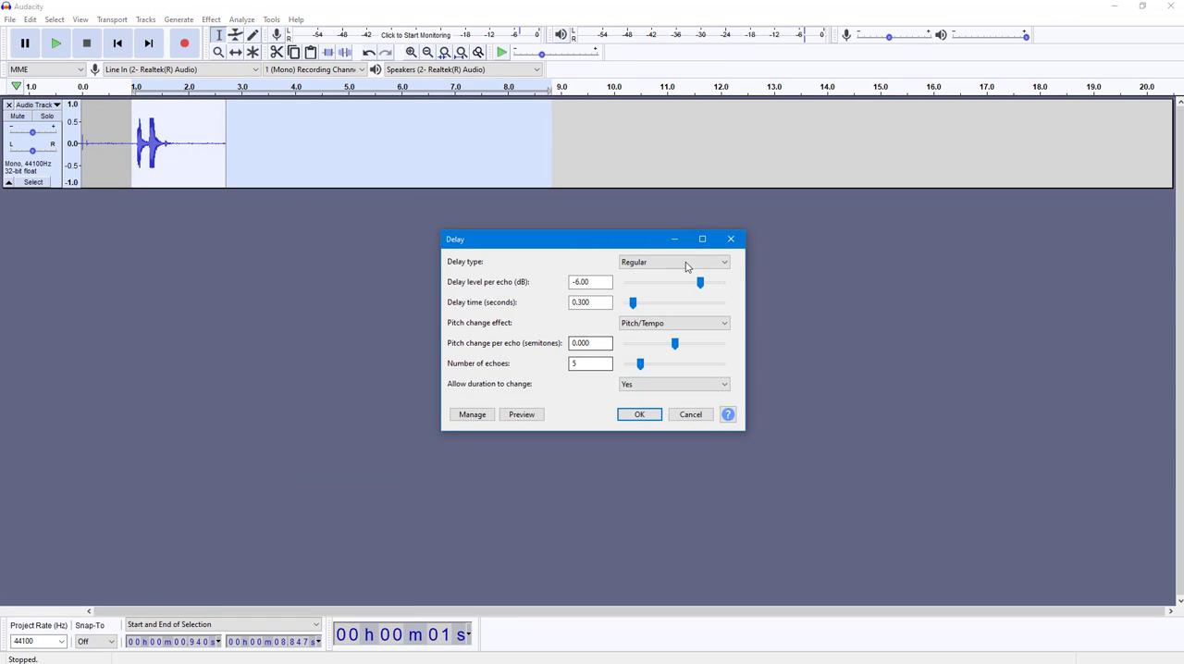
pyautogui.click(673, 263)
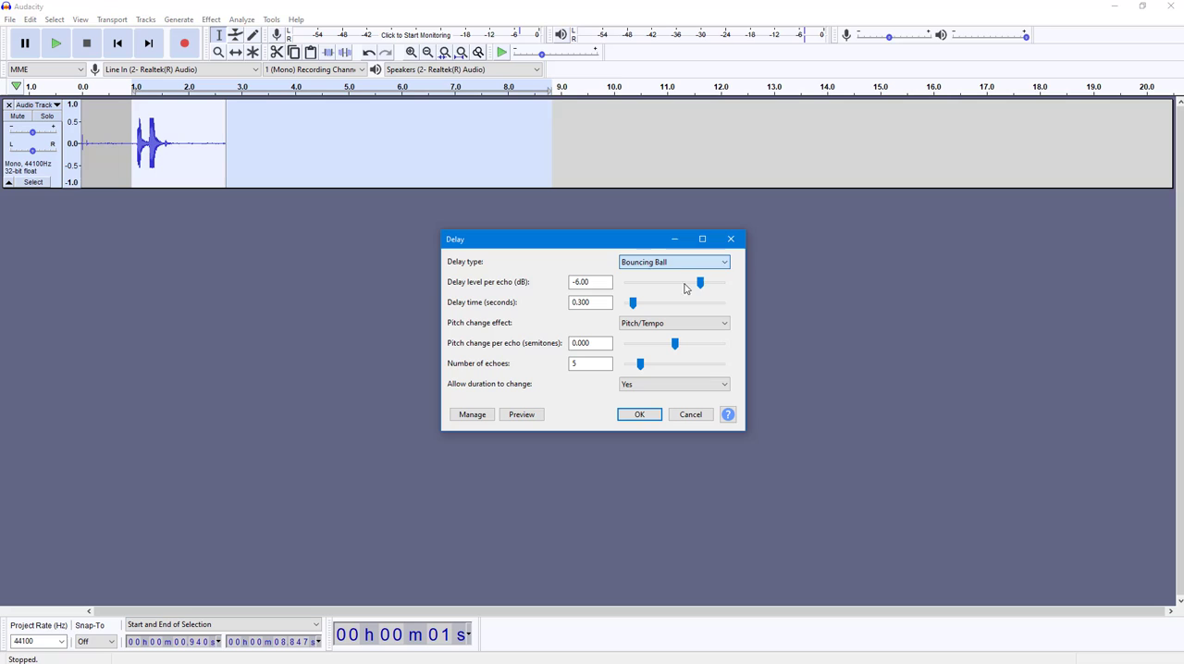
pyautogui.click(673, 262)
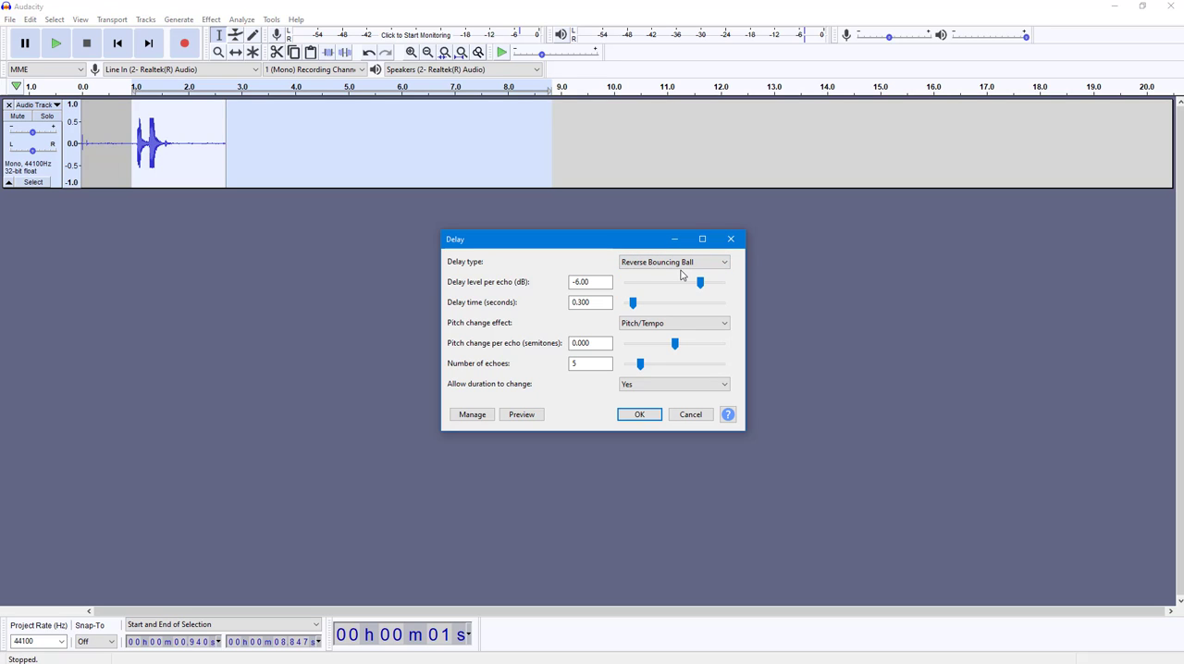
pyautogui.click(673, 262)
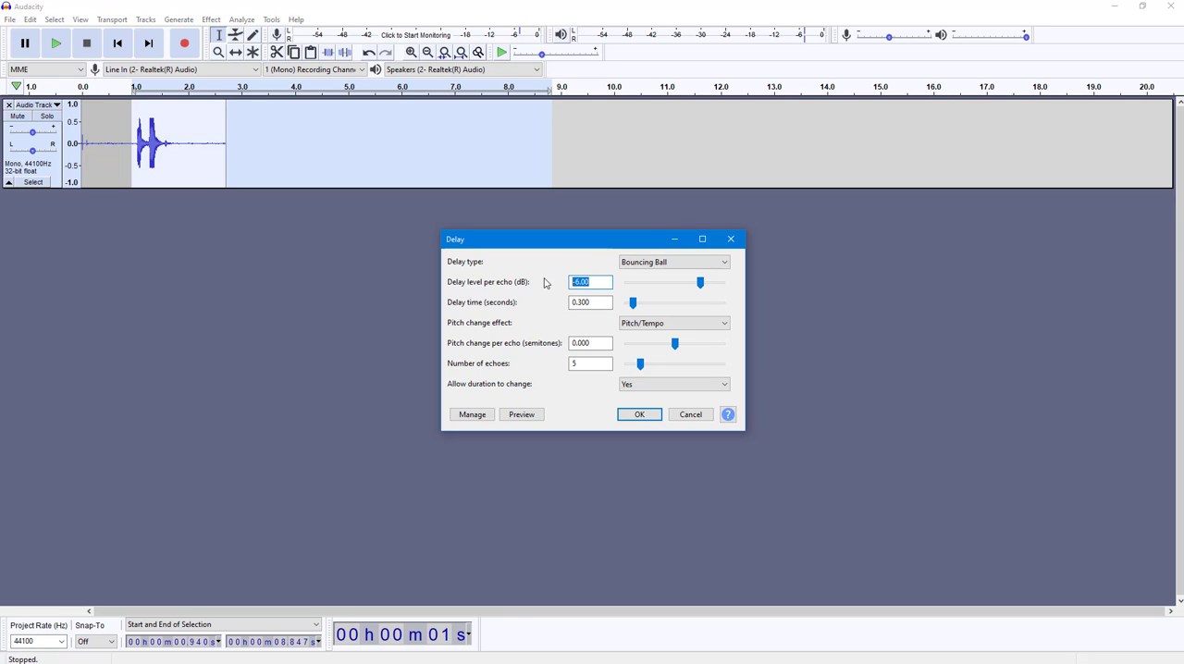
# - Set delay level per echo to 4, delay time to 0.5 seconds, and keep Pitch/Tempo pitch change
pyautogui.write('4')
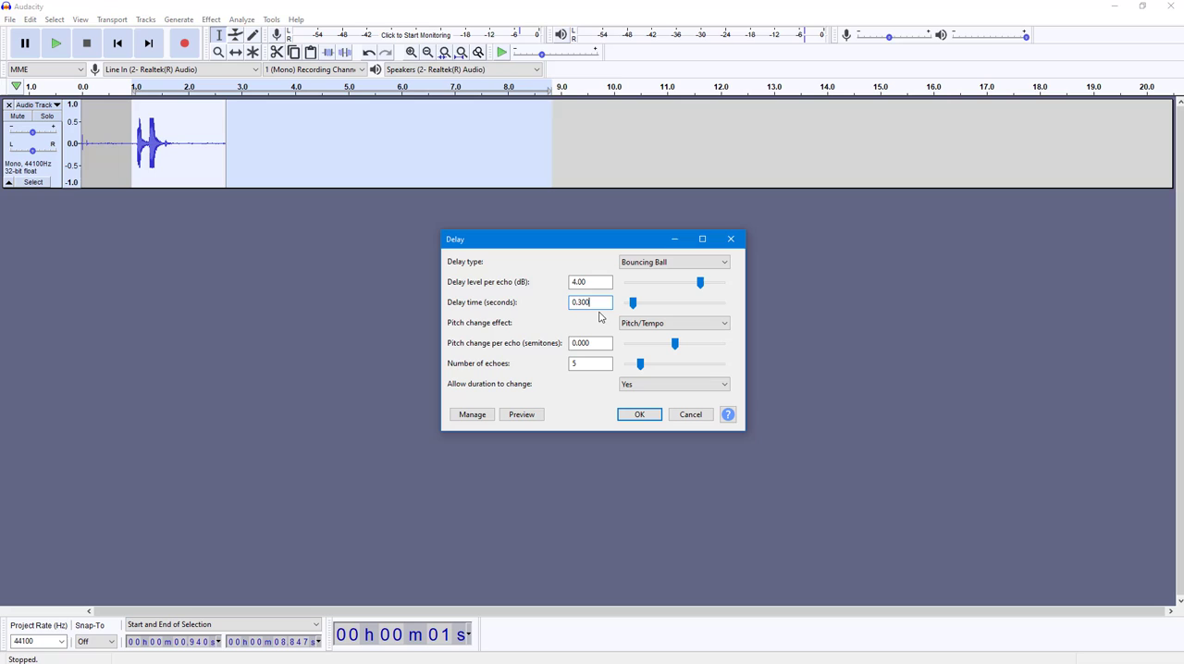
pyautogui.tripleClick(588, 304)
pyautogui.write('0.5')
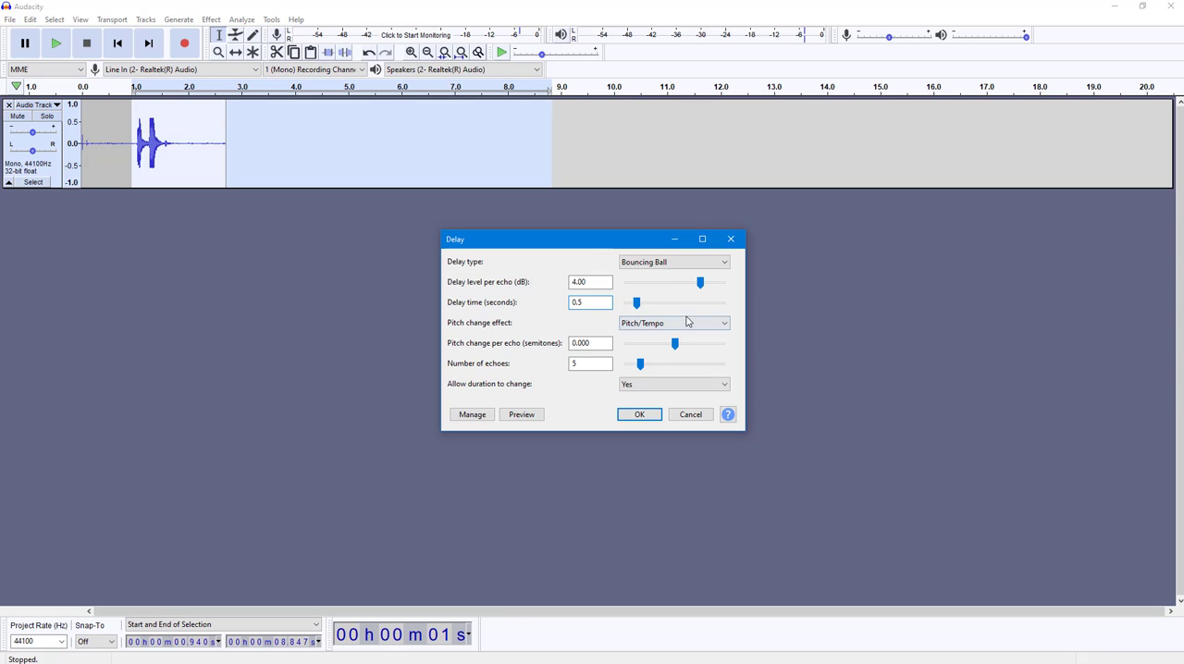
pyautogui.click(673, 322)
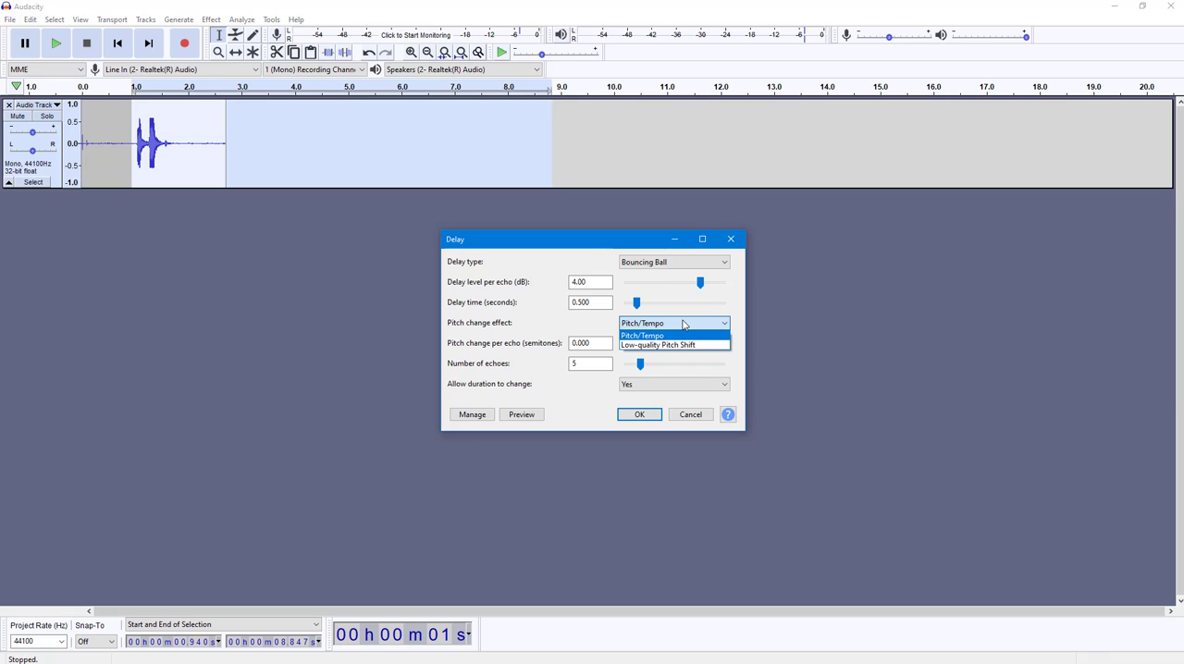
pyautogui.moveTo(657, 344)
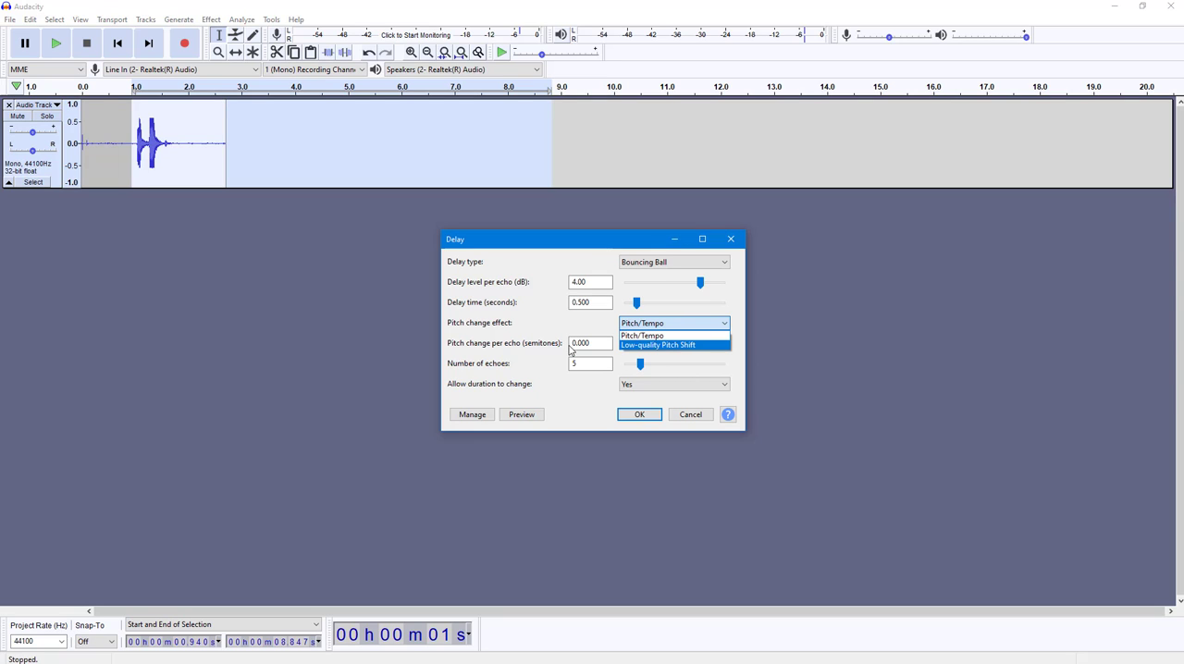
pyautogui.click(642, 335)
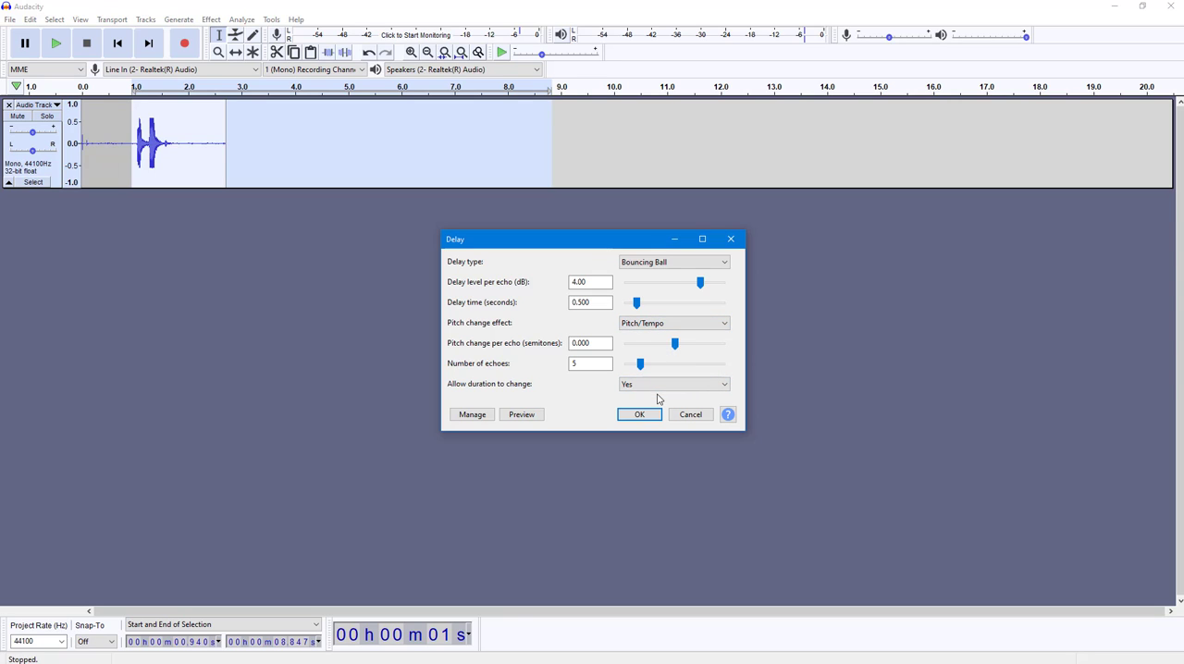
pyautogui.moveTo(644, 406)
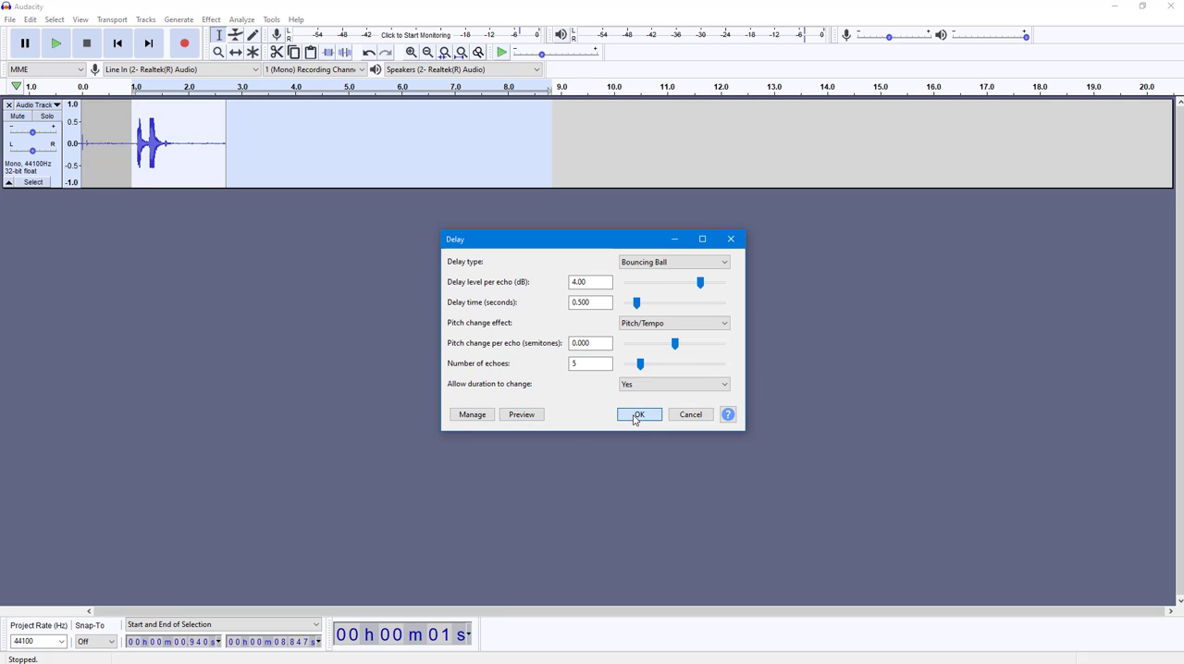
# - Correct the out-of-range echo level to -4.00 dB and apply the Bouncing Ball delay
pyautogui.click(640, 415)
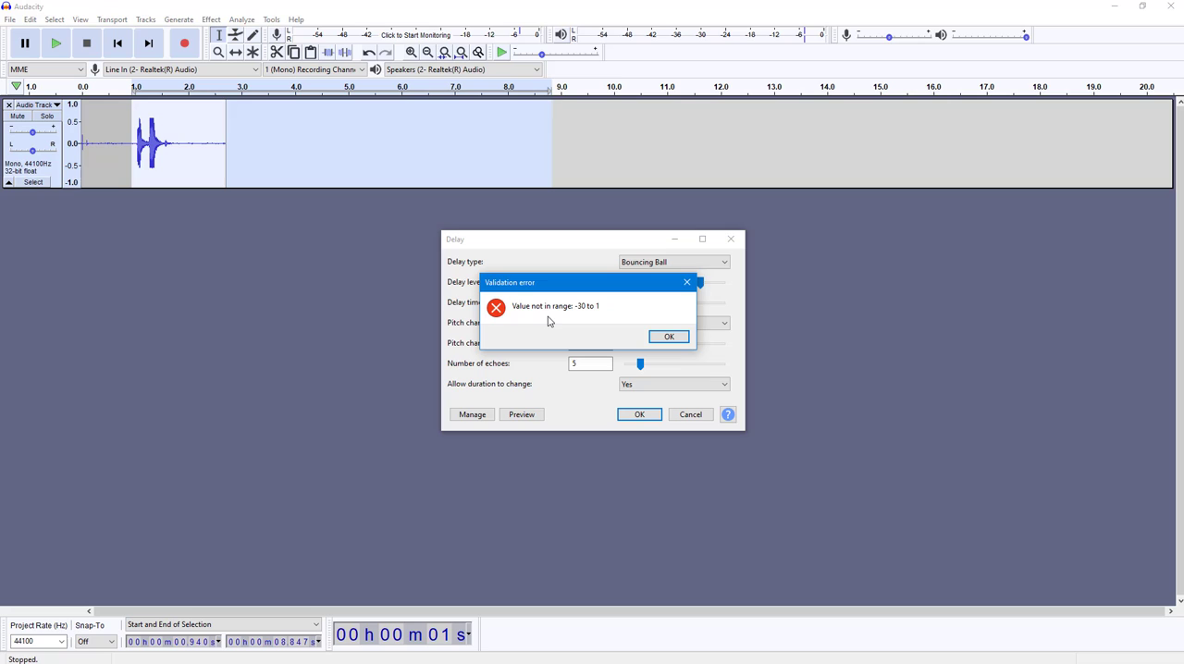
pyautogui.click(670, 337)
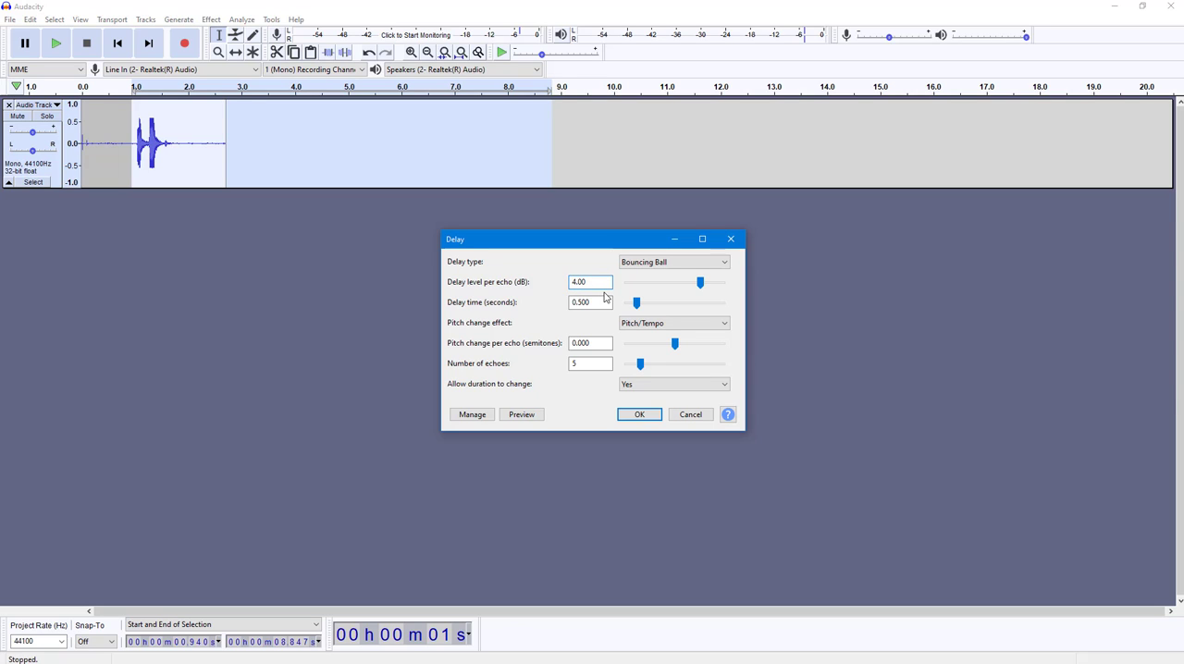
pyautogui.moveTo(699, 281); pyautogui.dragTo(707, 281)
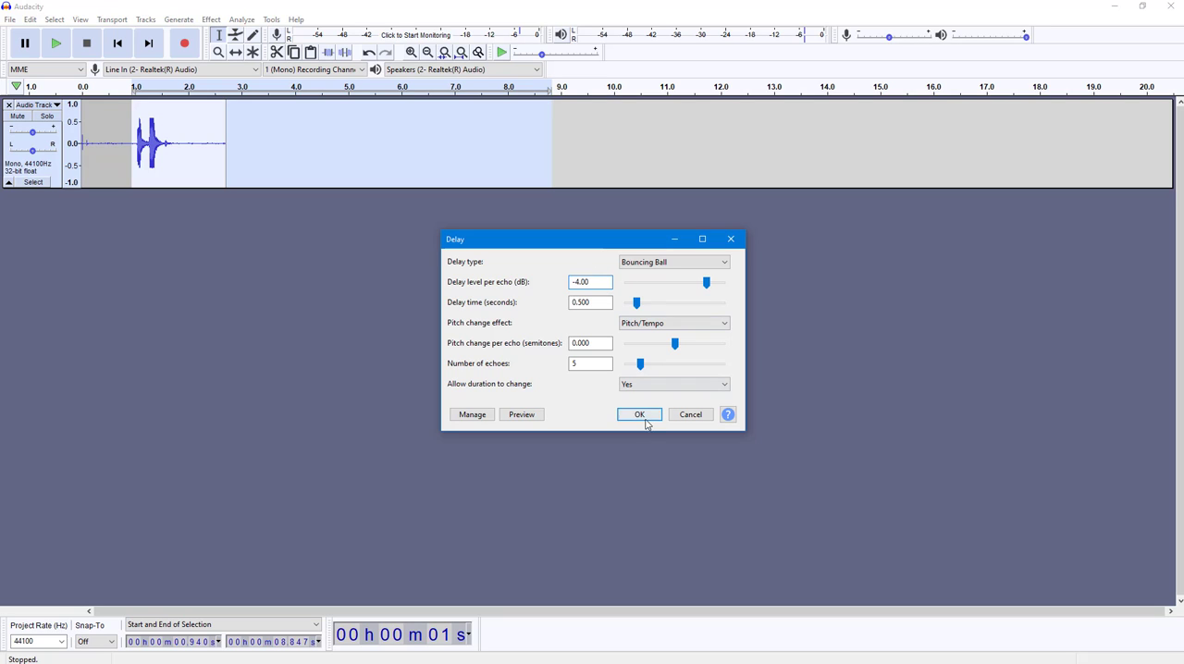
pyautogui.click(640, 414)
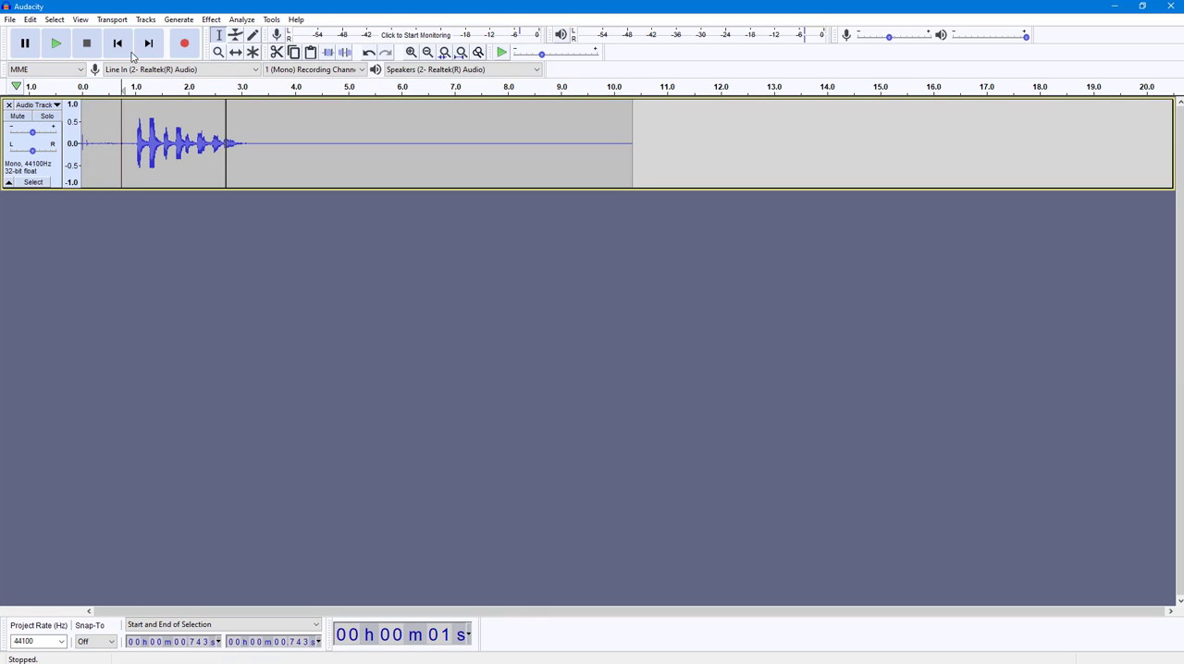
pyautogui.moveTo(56, 43)
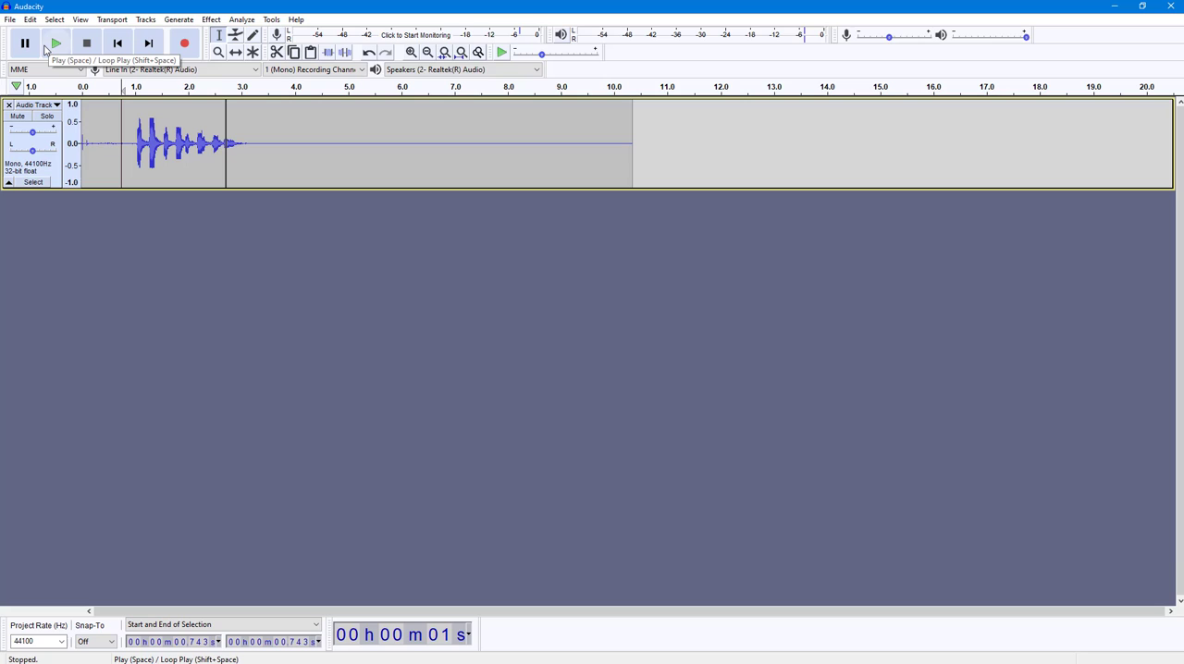
pyautogui.click(56, 43)
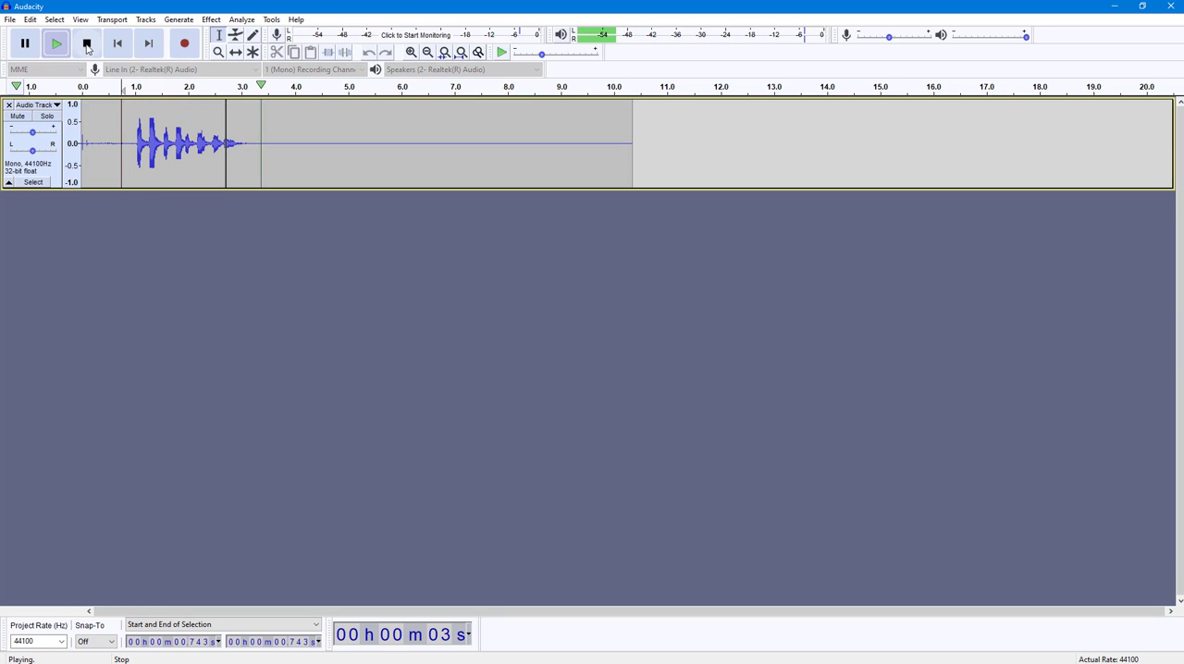
pyautogui.click(85, 42)
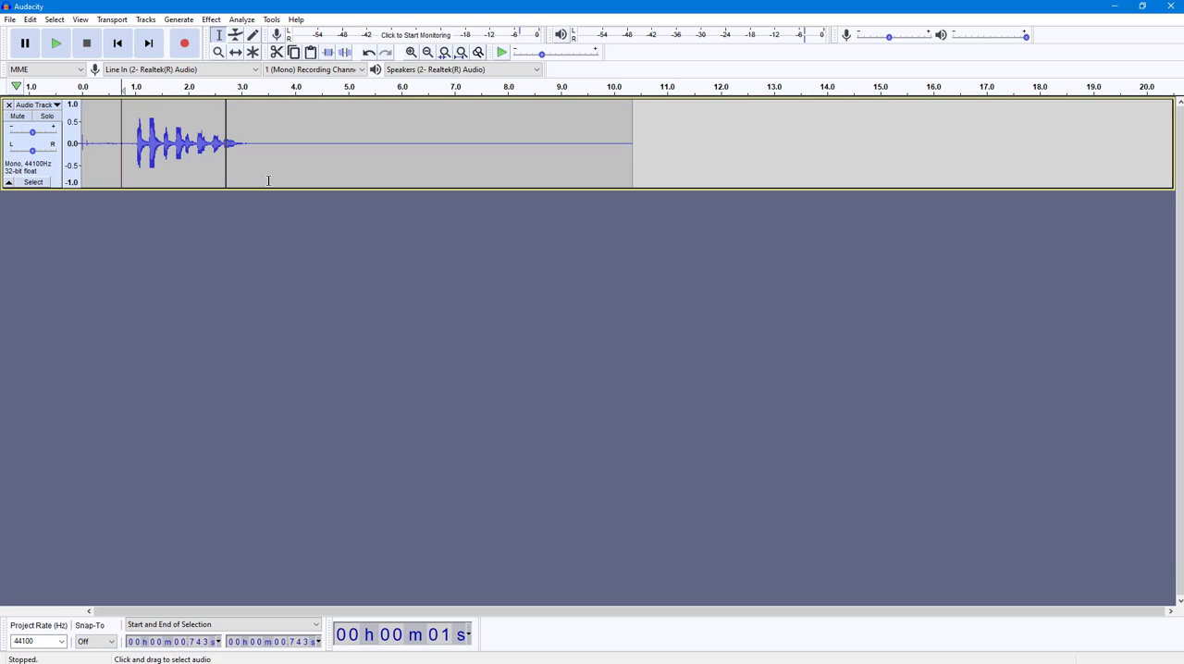